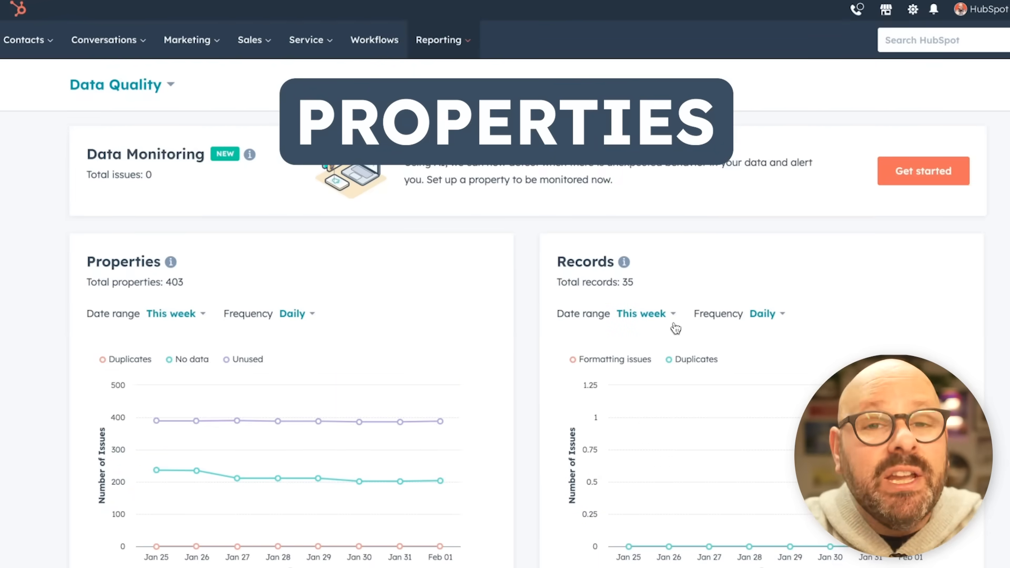
Step: Open all property insights and scroll through the 403 properties tagged No data or Unused
scroll("down", 3)
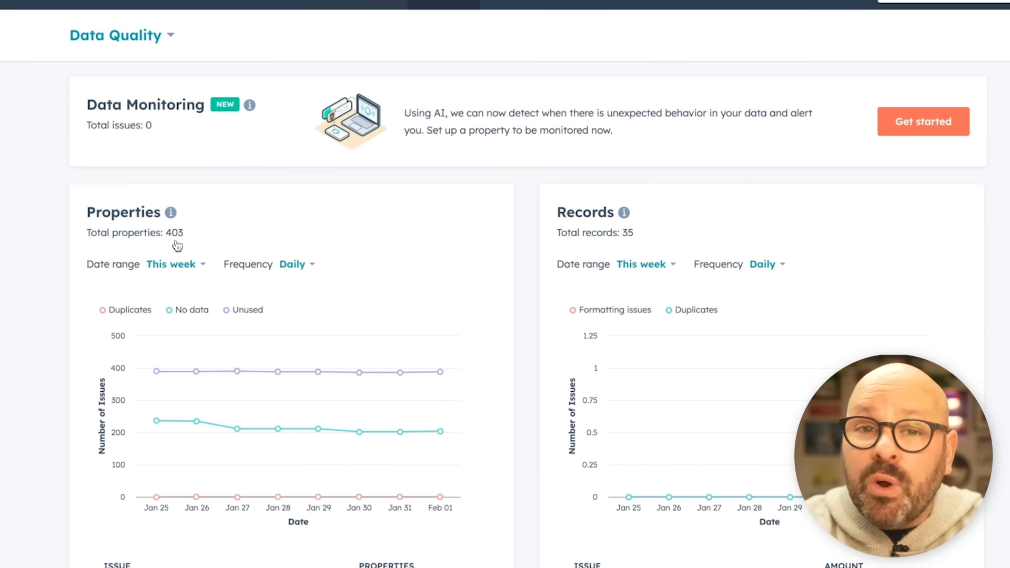
scroll("down", 3)
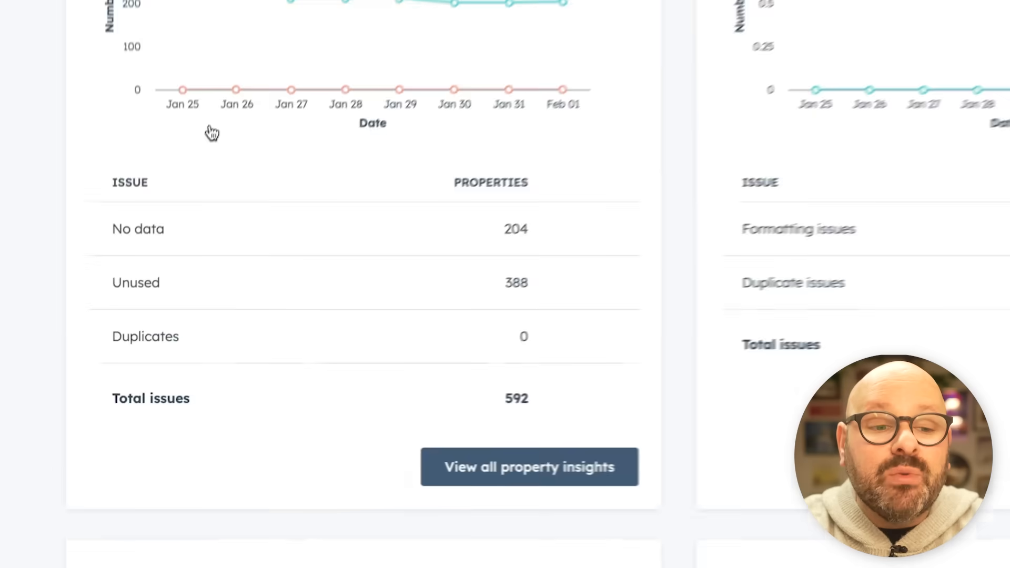
scroll("down", 3)
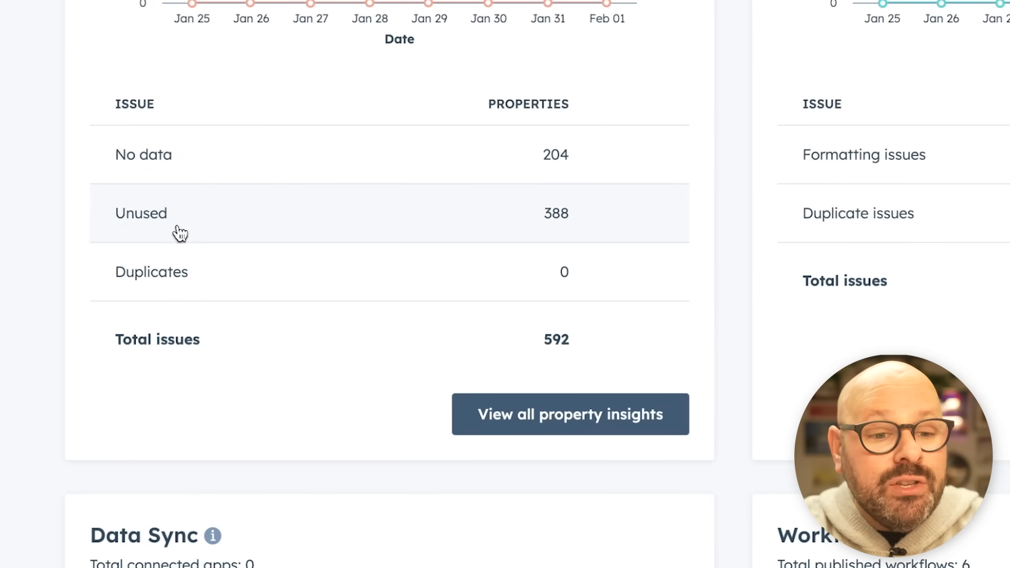
scroll("down", 3)
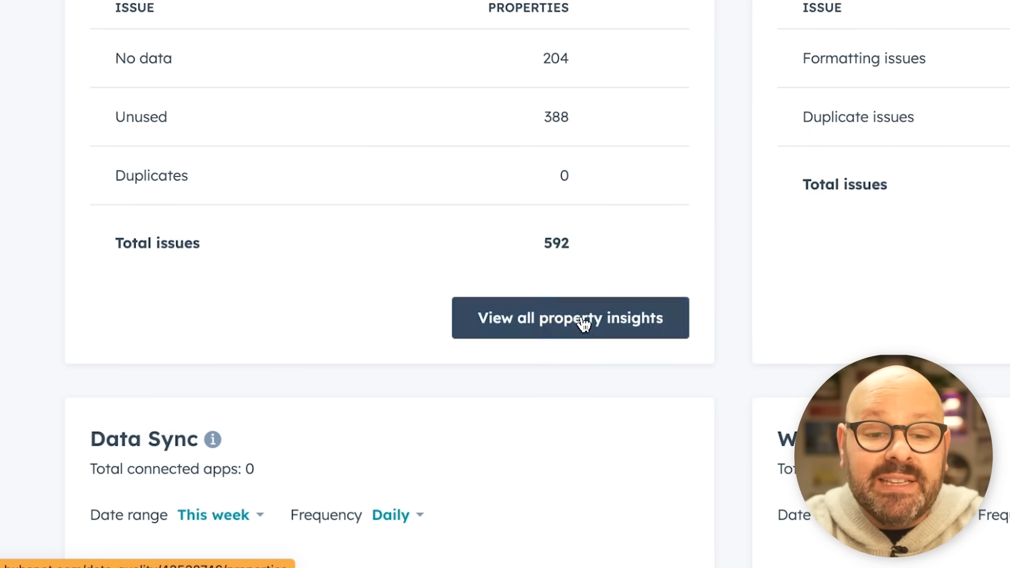
left_click(570, 317)
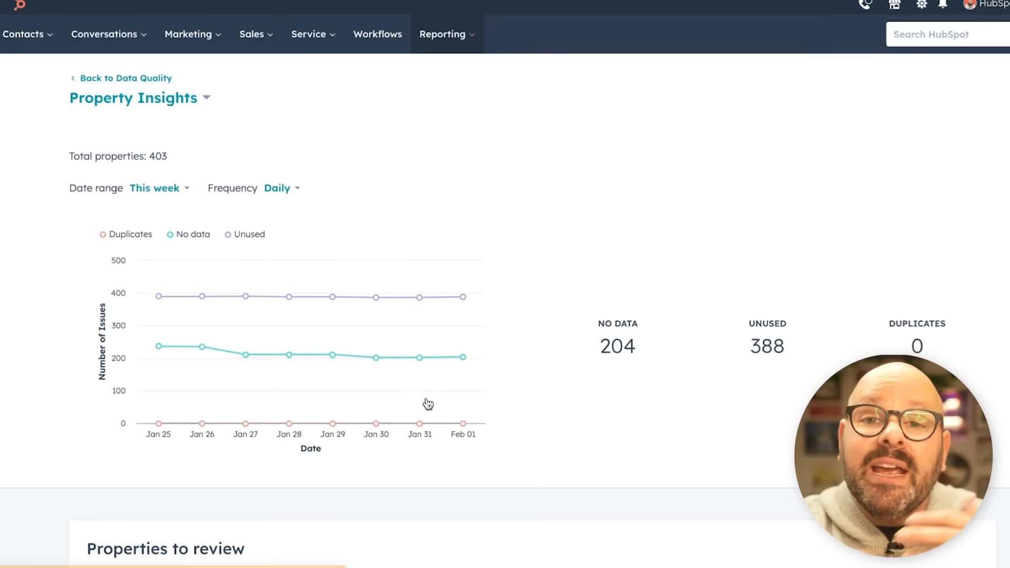
scroll("down", 3)
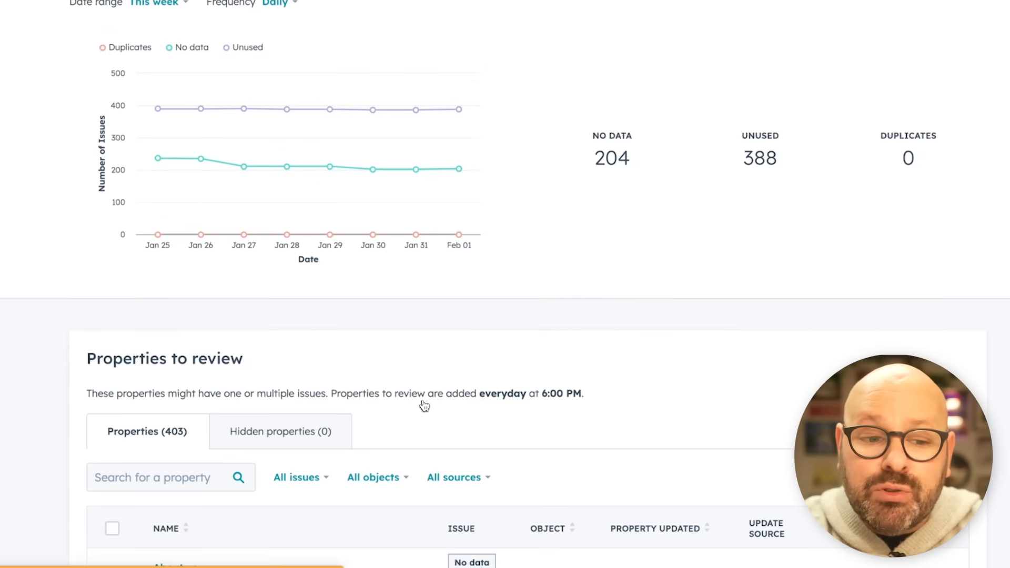
scroll("down", 3)
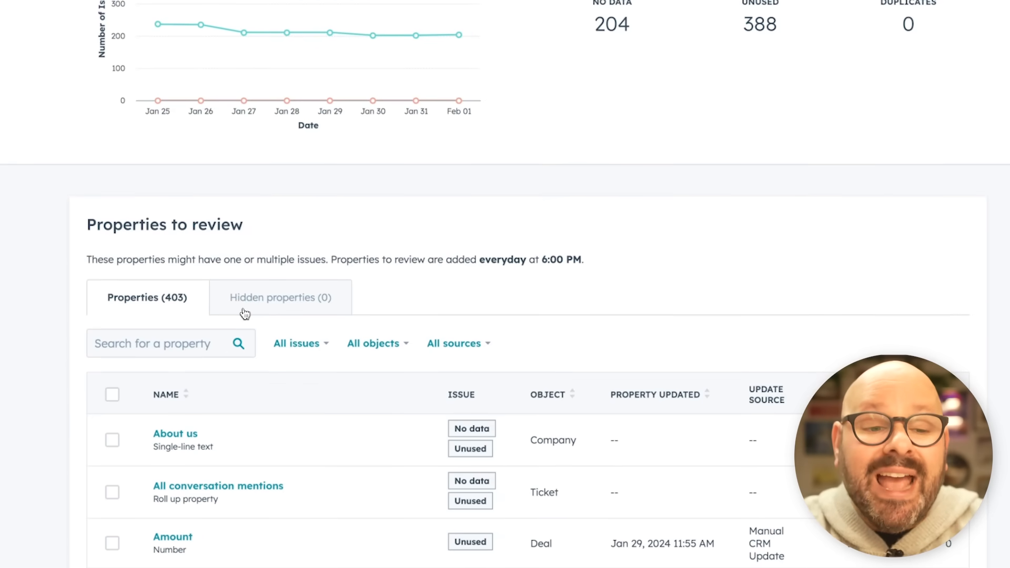
scroll("down", 3)
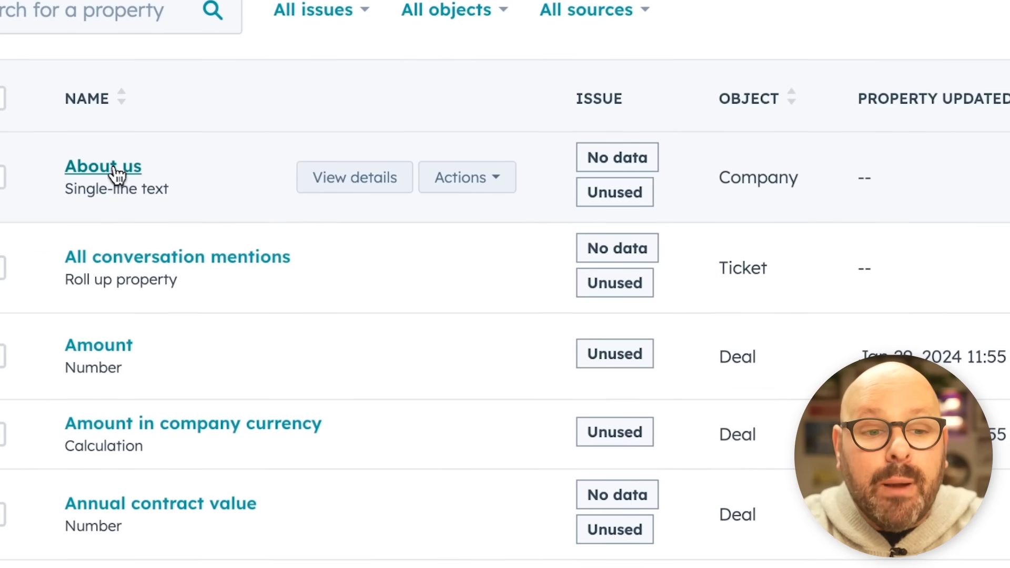
mouse_move(617, 157)
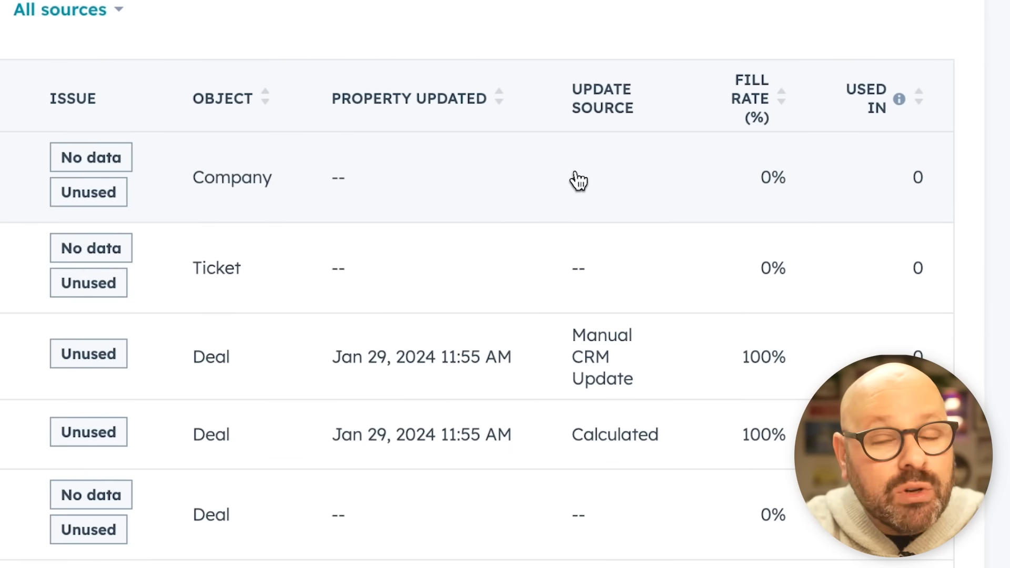
mouse_move(707, 198)
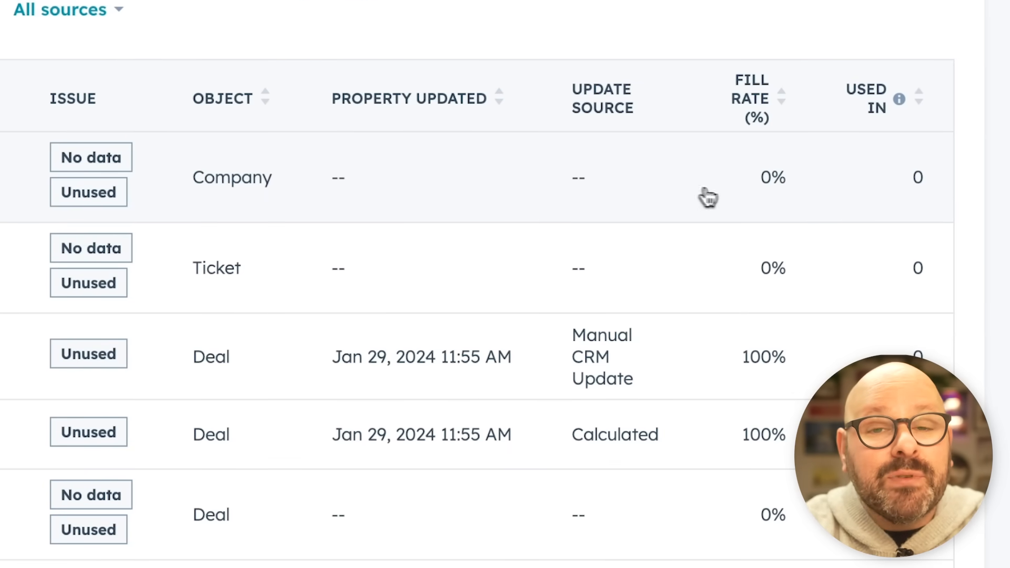
mouse_move(825, 203)
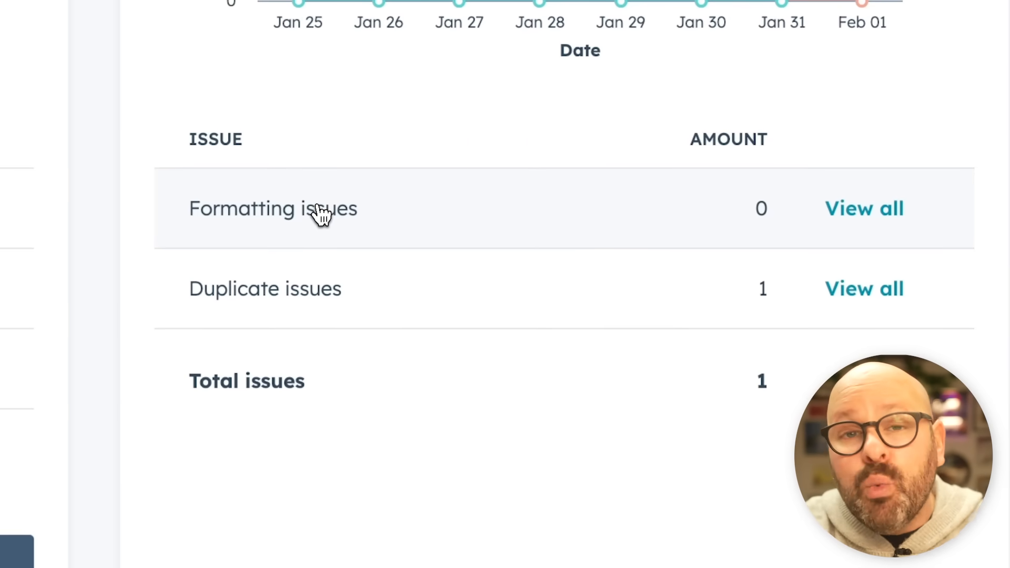
mouse_move(315, 247)
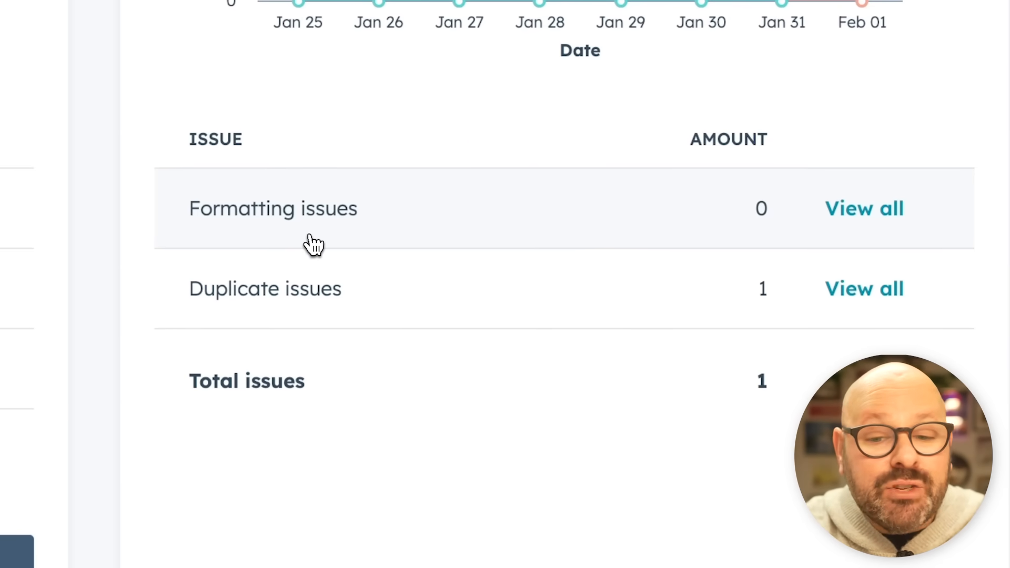
Step: Open the duplicate Jerry Garcia contact records for review
left_click(863, 288)
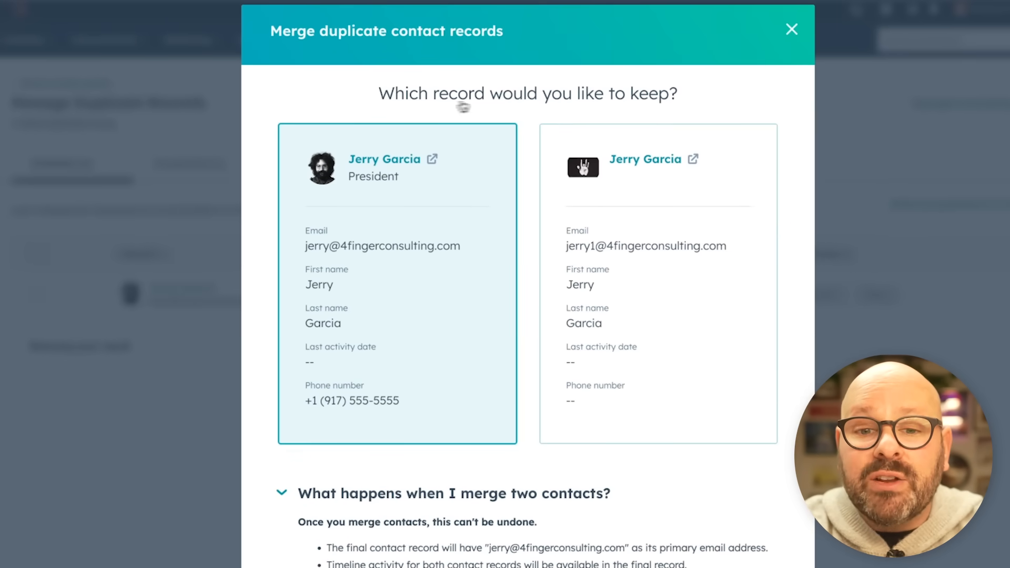
Step: Merge the two Jerry Garcia contacts into the record with a phone number, then go back
scroll("down", 3)
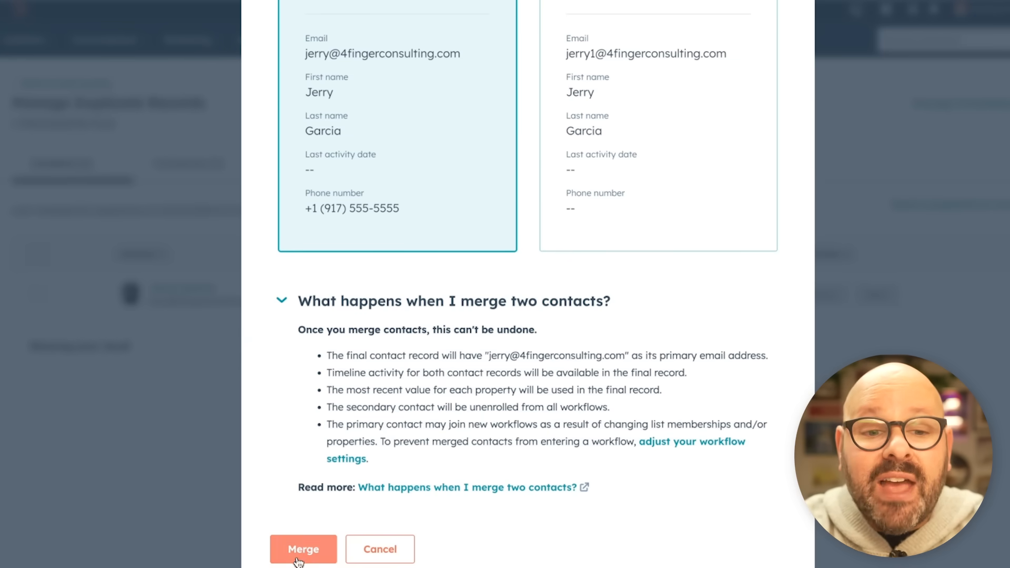
left_click(303, 548)
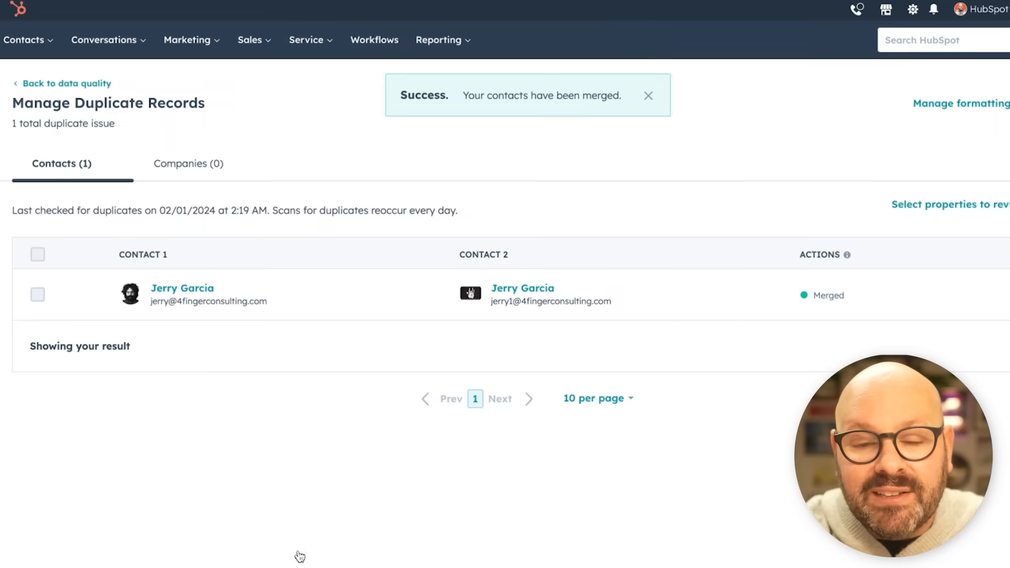
left_click(648, 95)
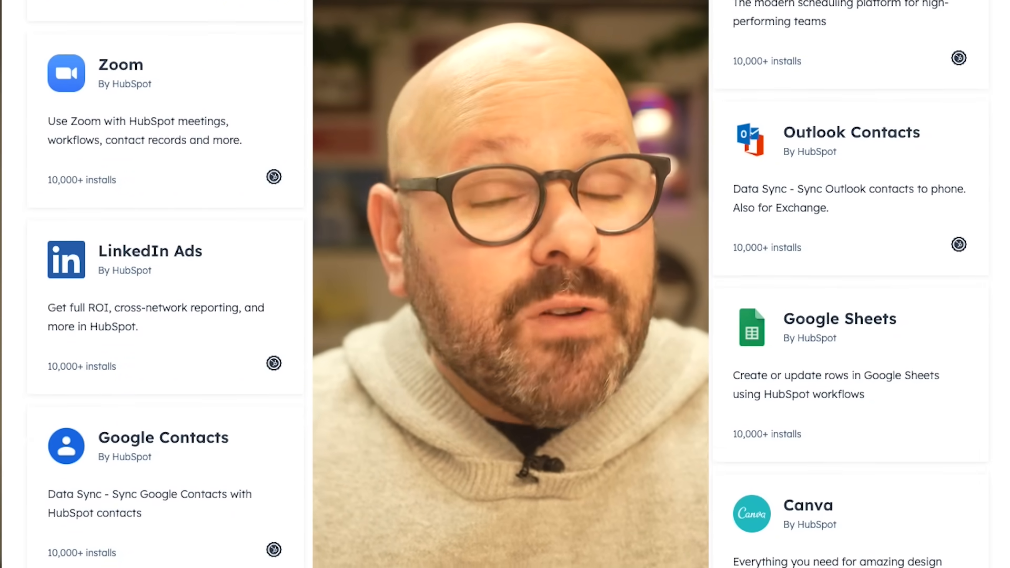
Step: Scroll the Data Quality overview to check the updated 34-record total
scroll("down", 3)
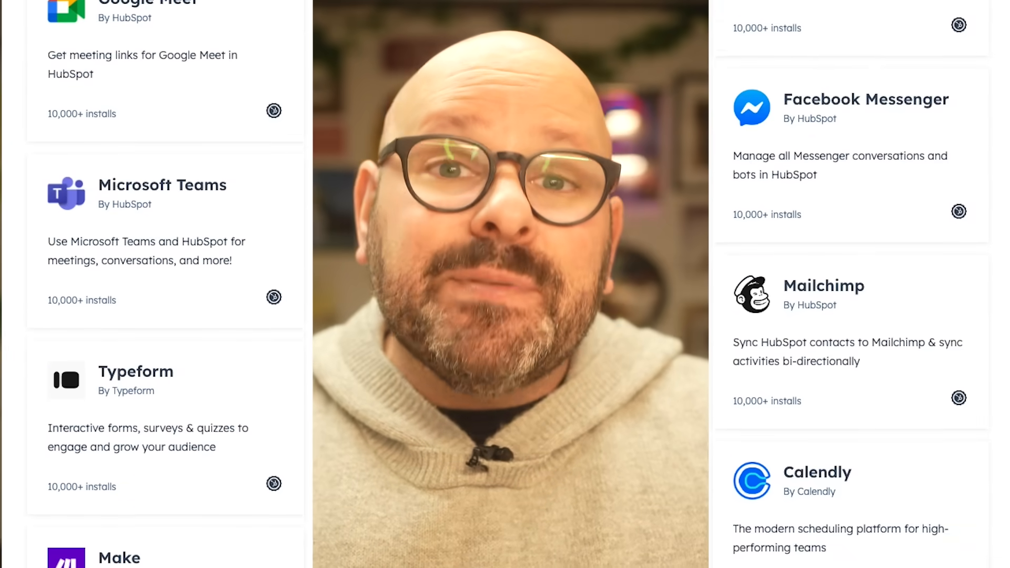
scroll("down", 3)
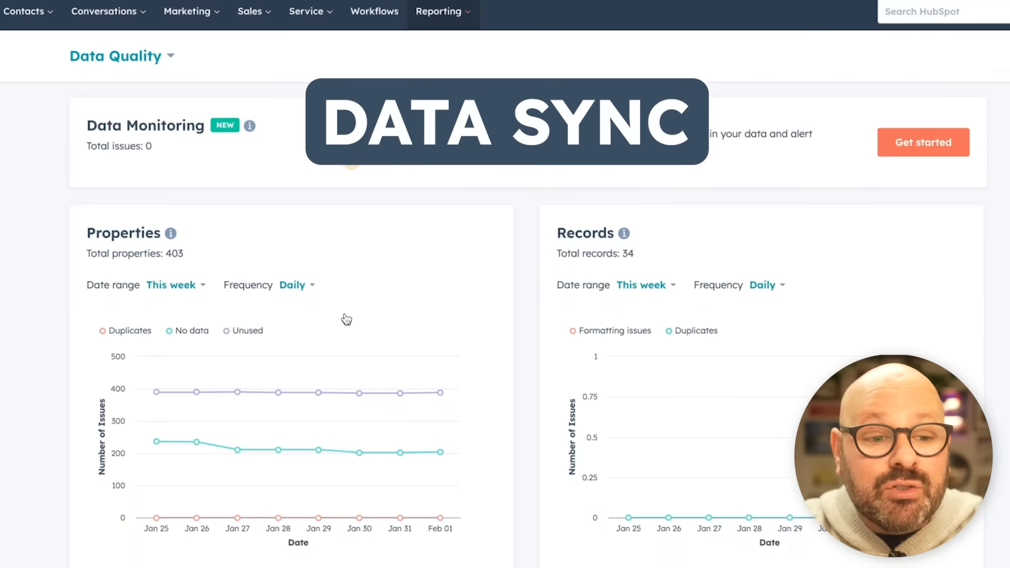
scroll("down", 3)
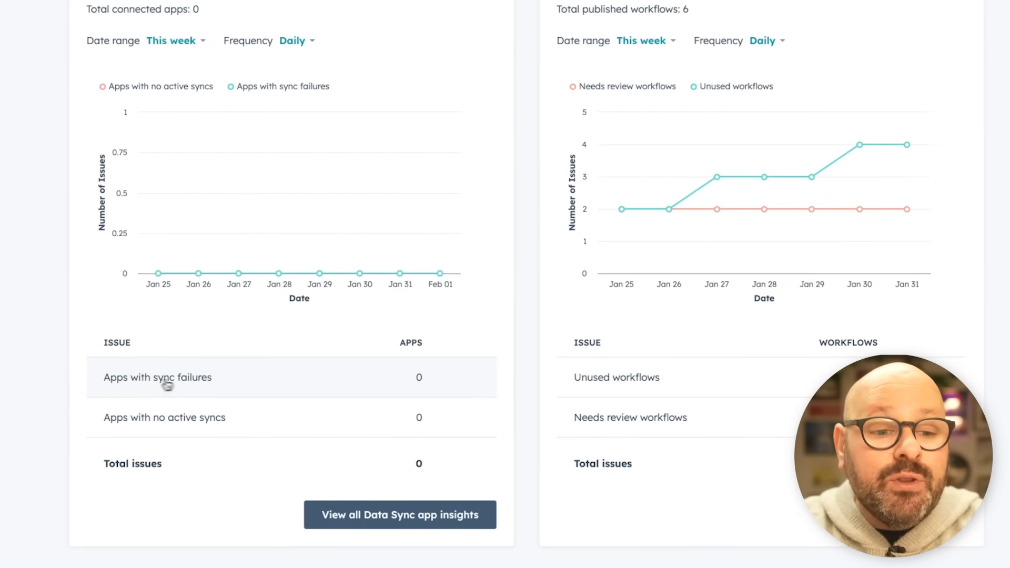
mouse_move(217, 385)
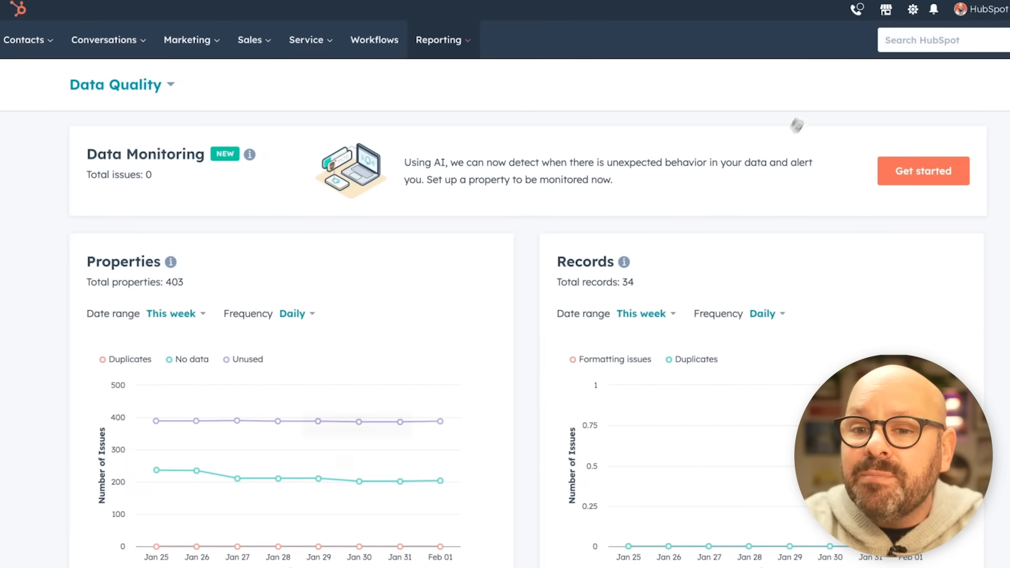
Step: Search the App Marketplace for 'aircall' and open the Aircall Data Sync listing
left_click(886, 9)
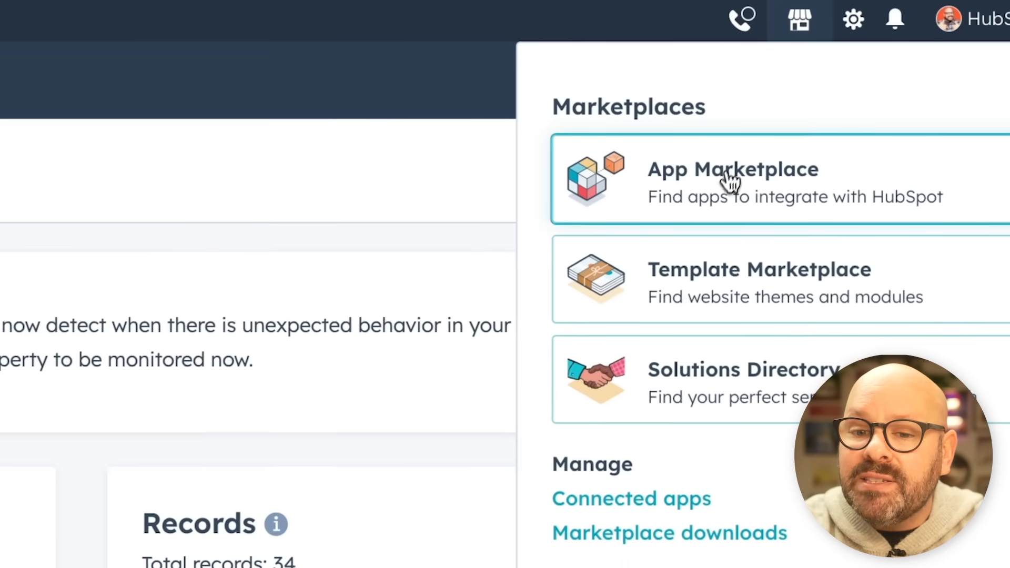
left_click(733, 180)
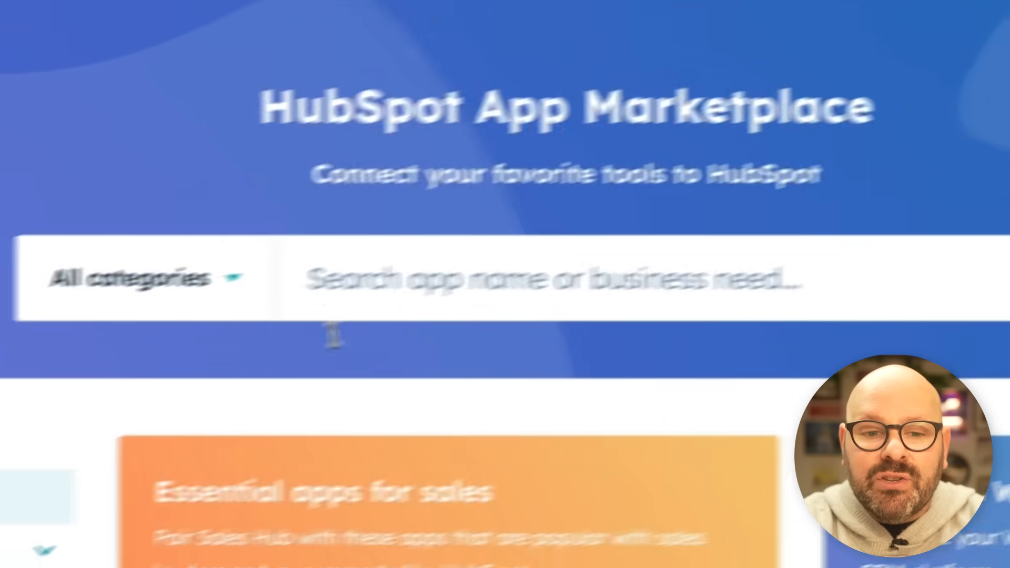
type("aircall")
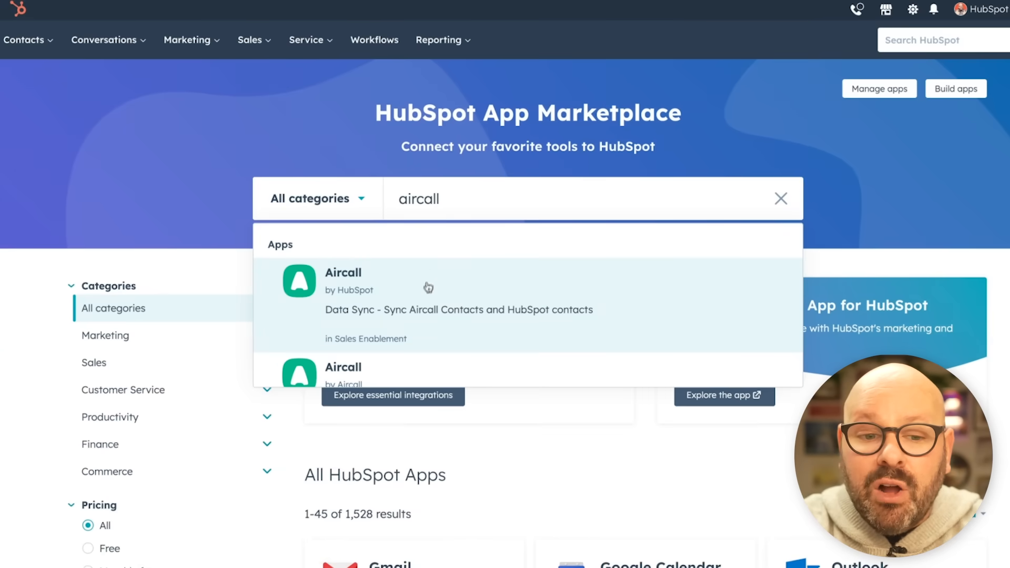
left_click(343, 272)
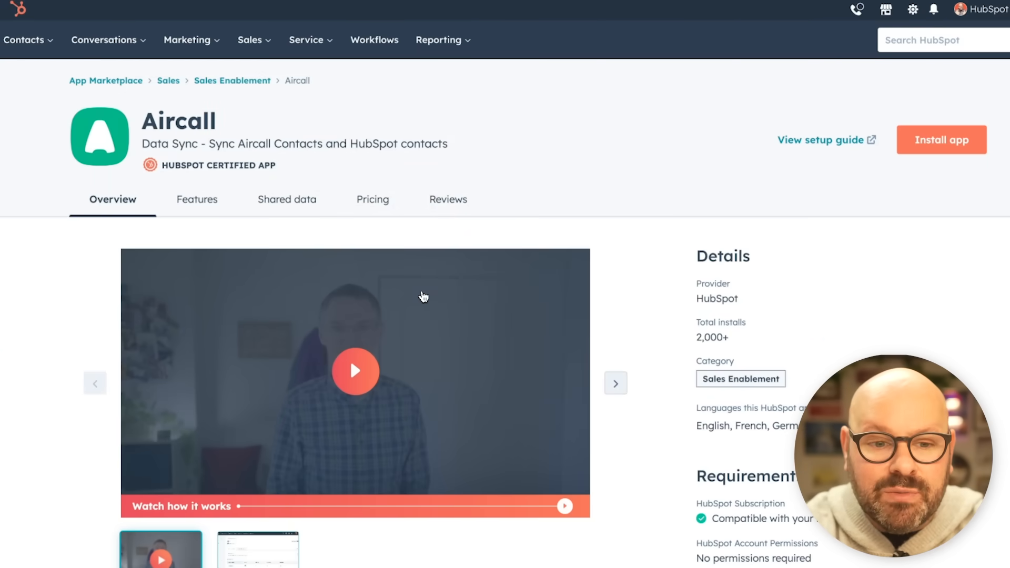
Step: Start installing Aircall, dismiss its connection dialog, and view the Connected apps page
left_click(940, 140)
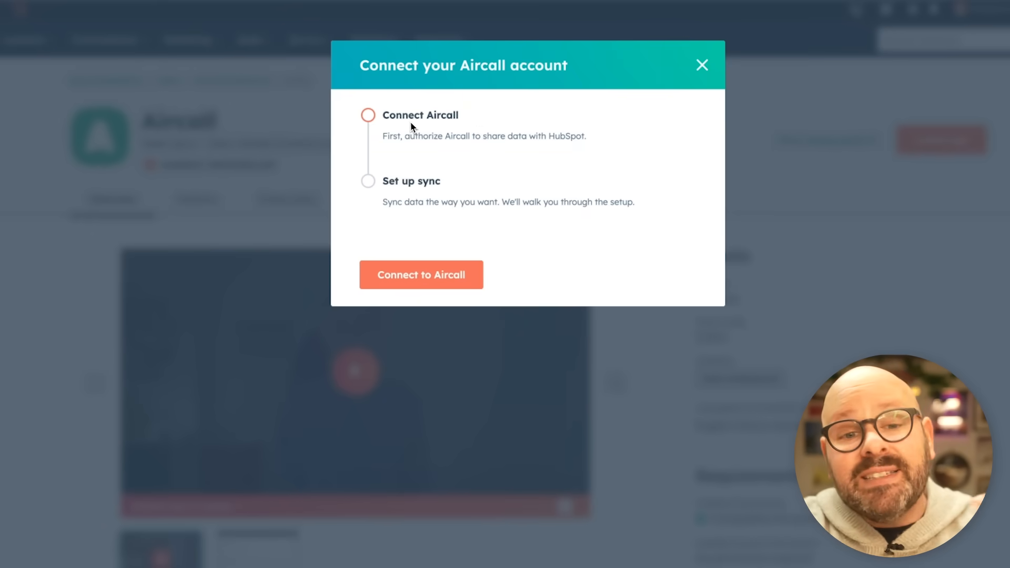
mouse_move(407, 185)
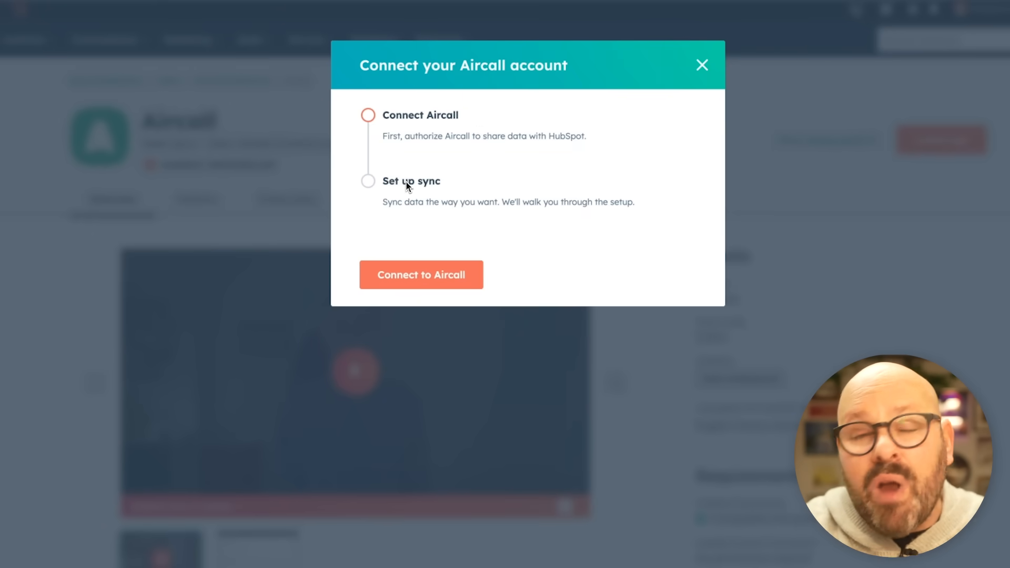
left_click(701, 64)
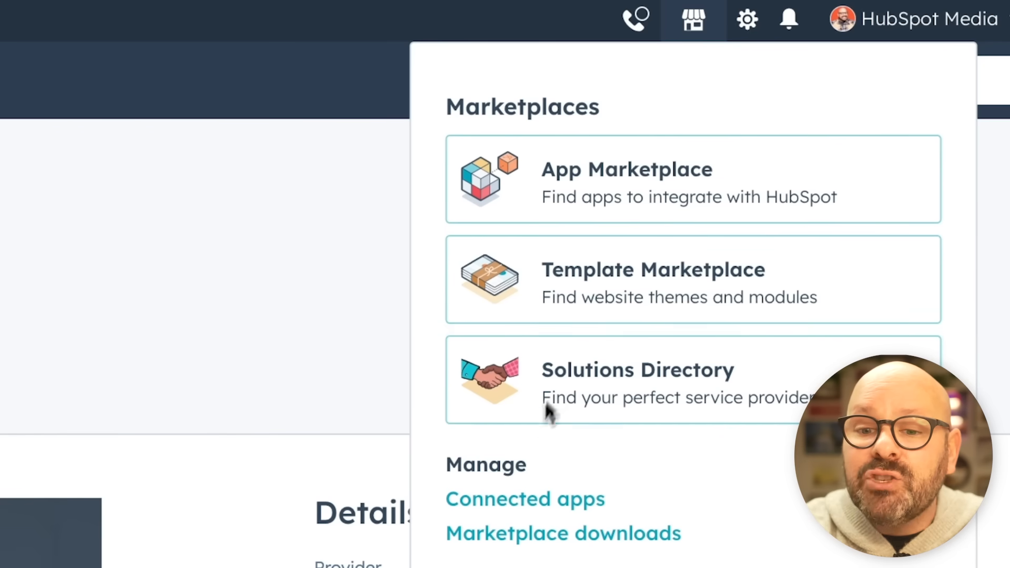
left_click(626, 181)
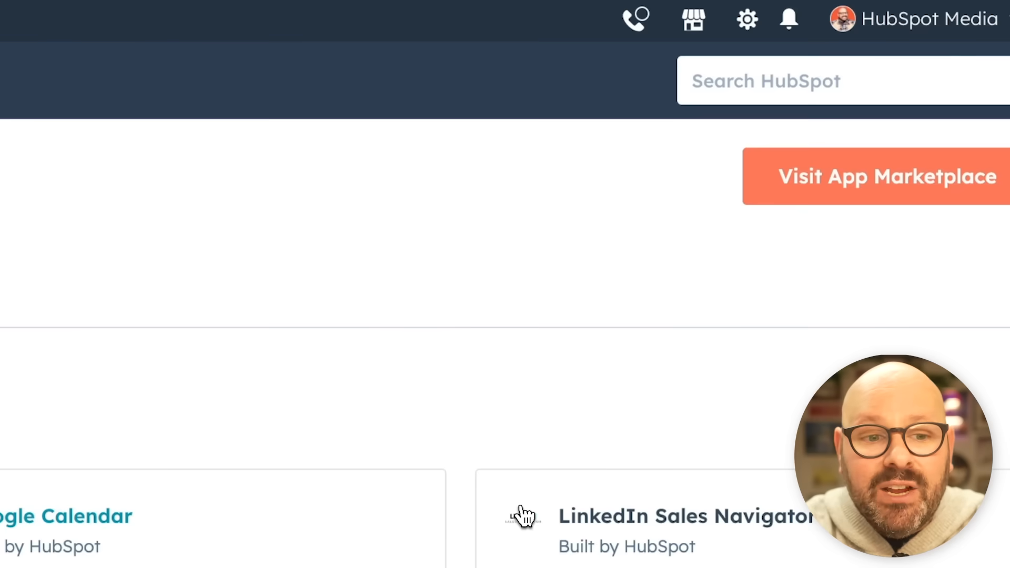